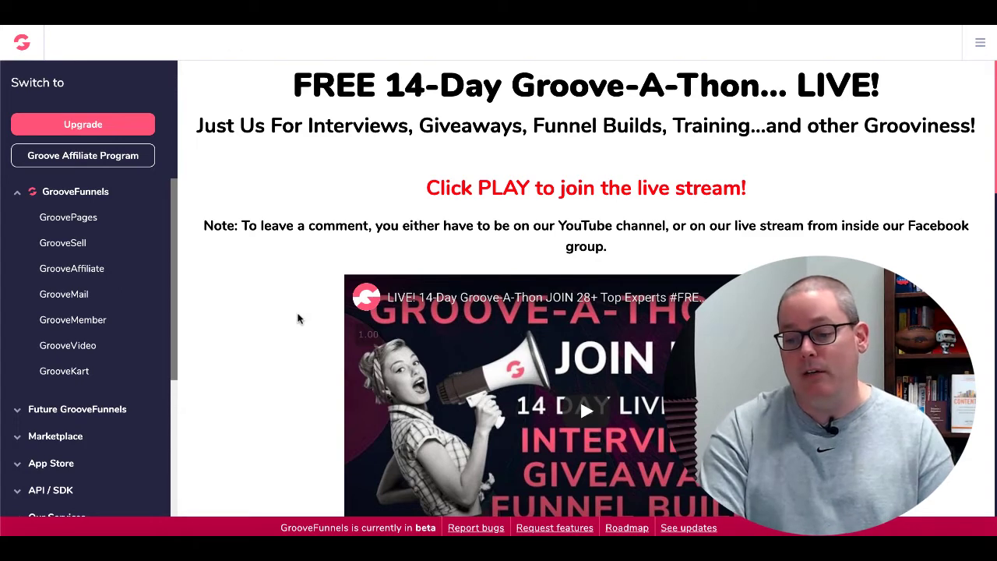
# - Scroll down the Groove-A-Thon live page to the Speaker Schedule
pyautogui.scroll(-3)
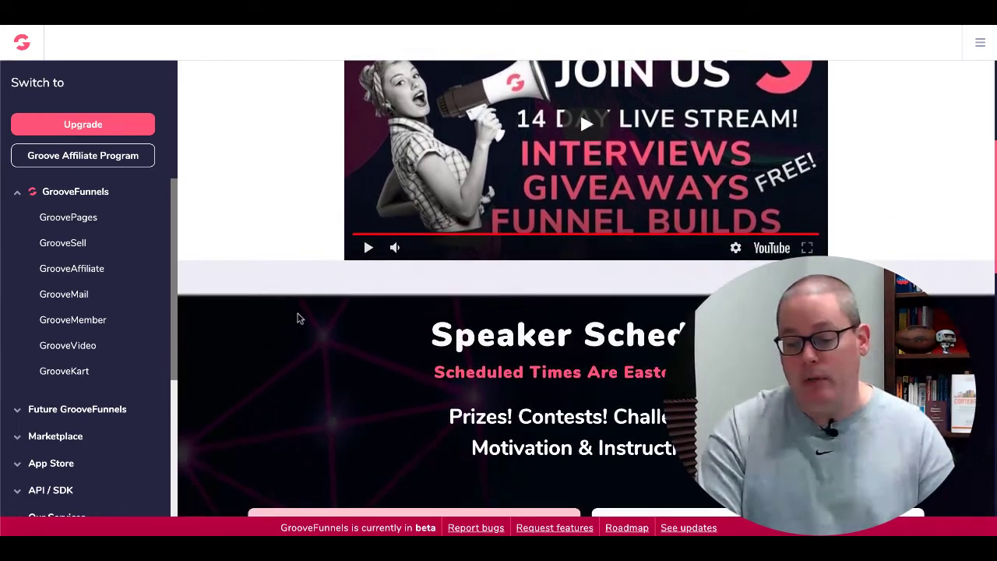
pyautogui.scroll(-3)
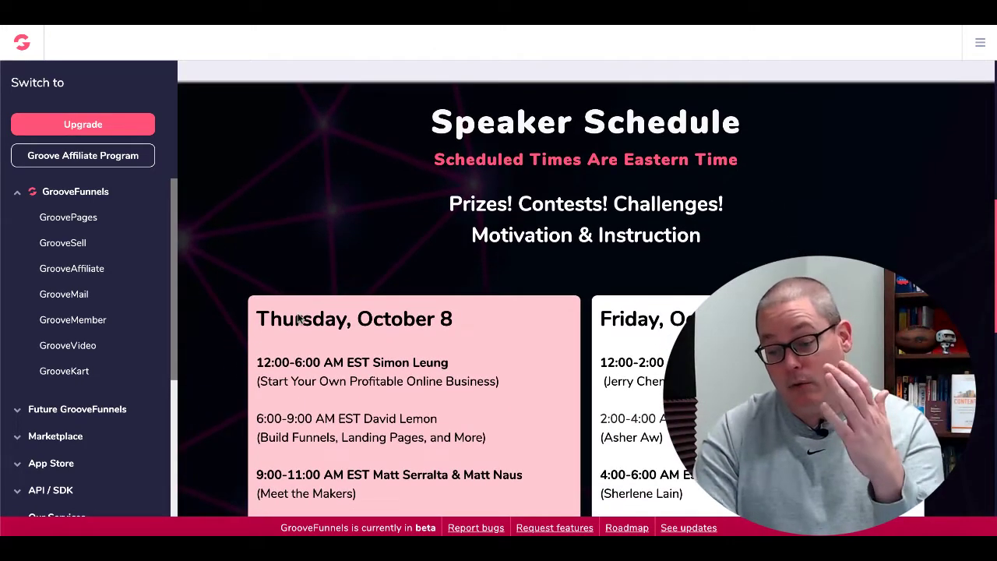
pyautogui.scroll(-3)
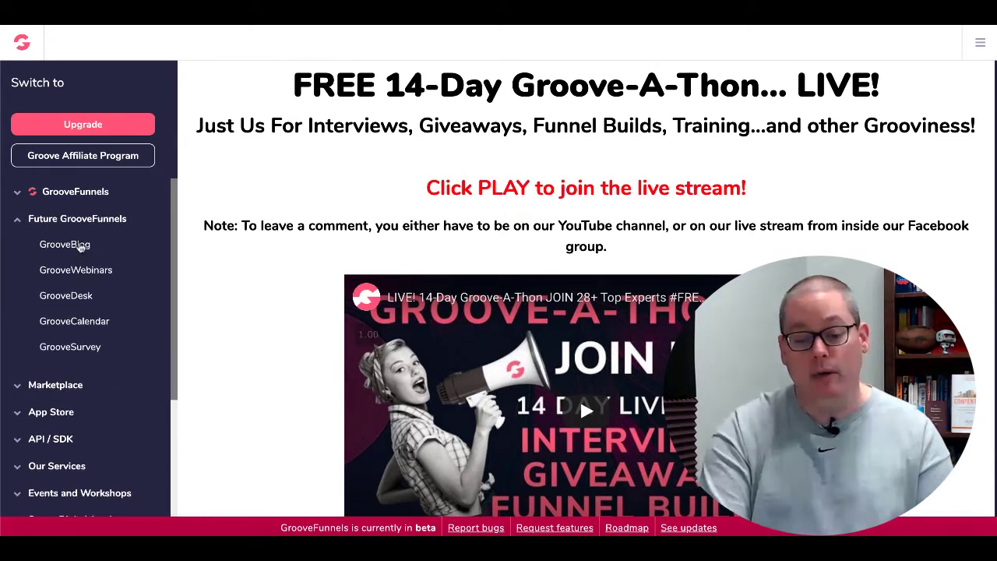
pyautogui.moveTo(84, 297)
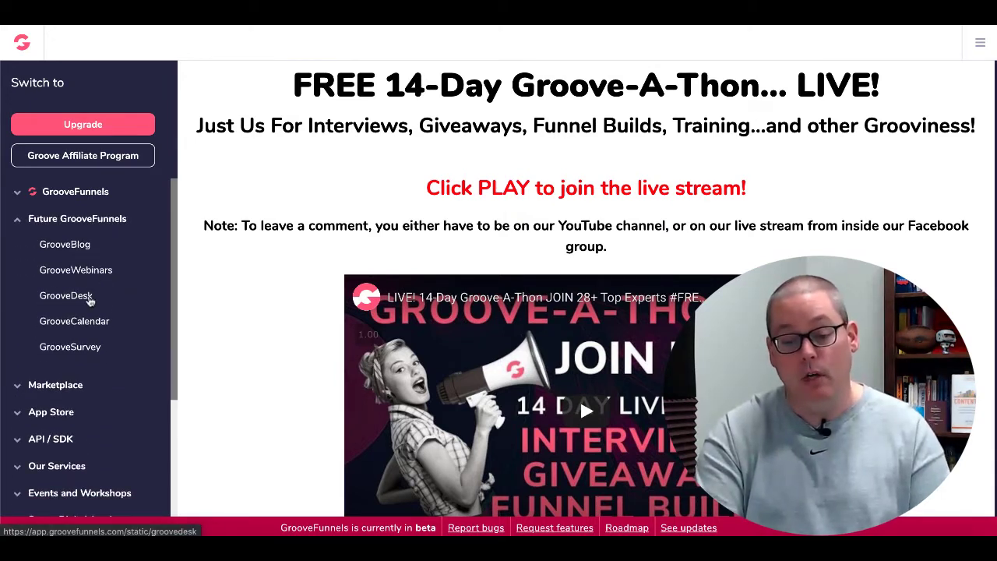
pyautogui.moveTo(92, 349)
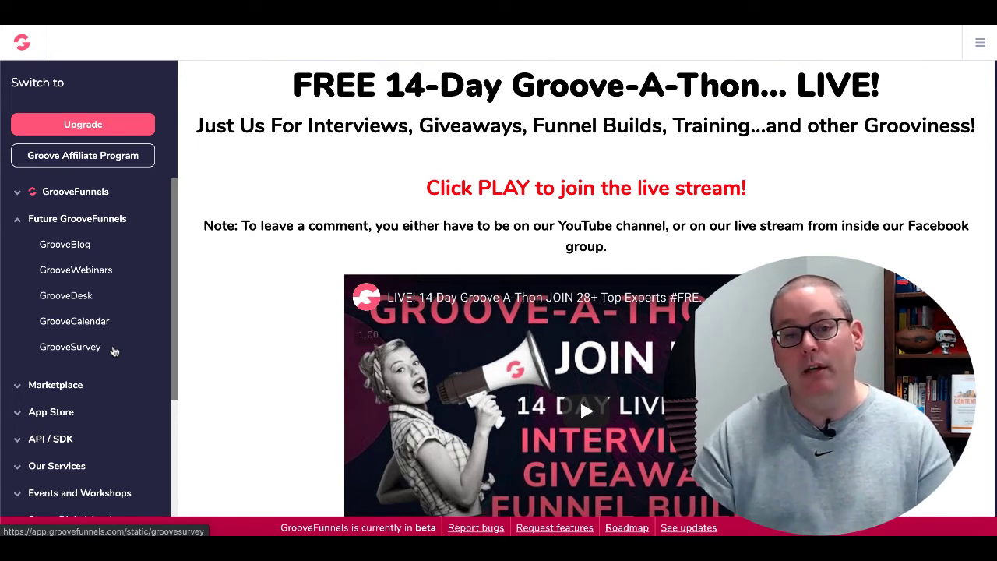
# - Collapse the Future GrooveFunnels list so the current apps show again
pyautogui.click(75, 190)
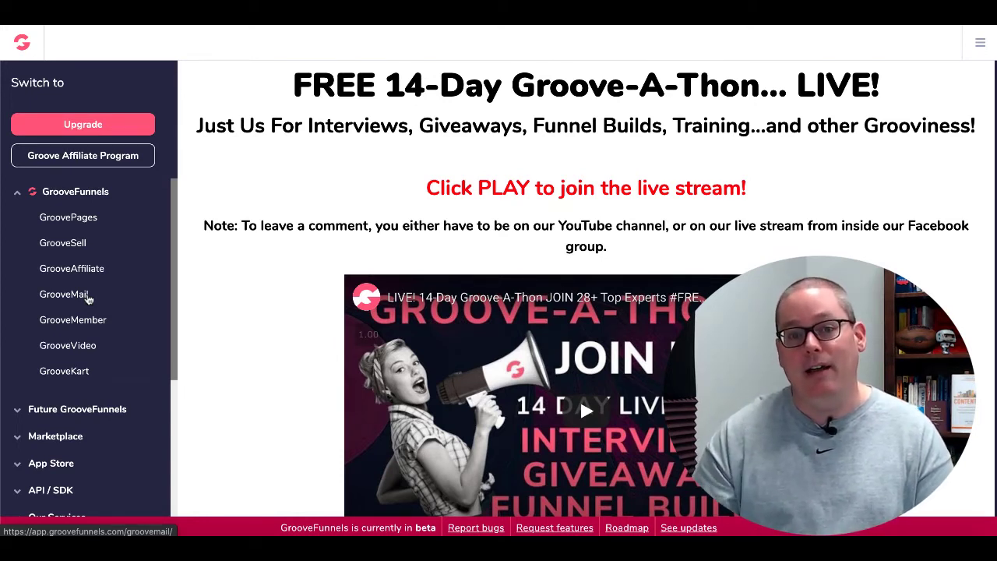
pyautogui.moveTo(94, 227)
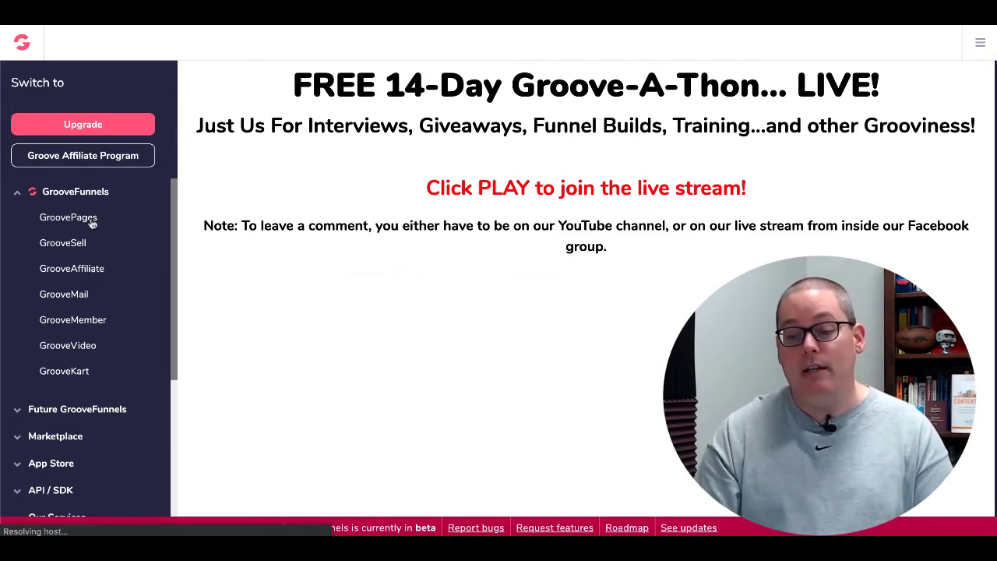
# - Open GroovePages to see the three existing sites, then return via the Groove logo
pyautogui.click(69, 218)
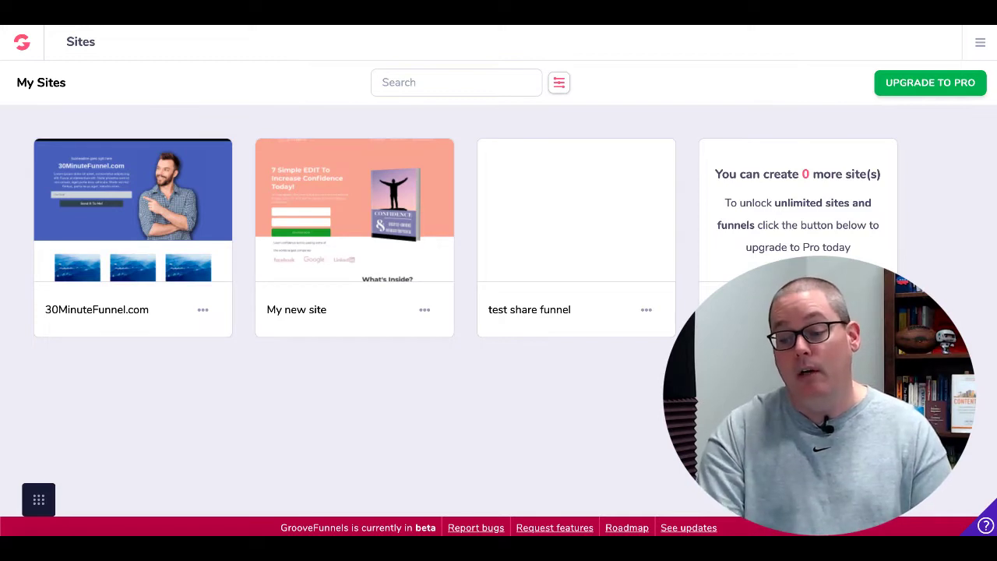
pyautogui.click(22, 42)
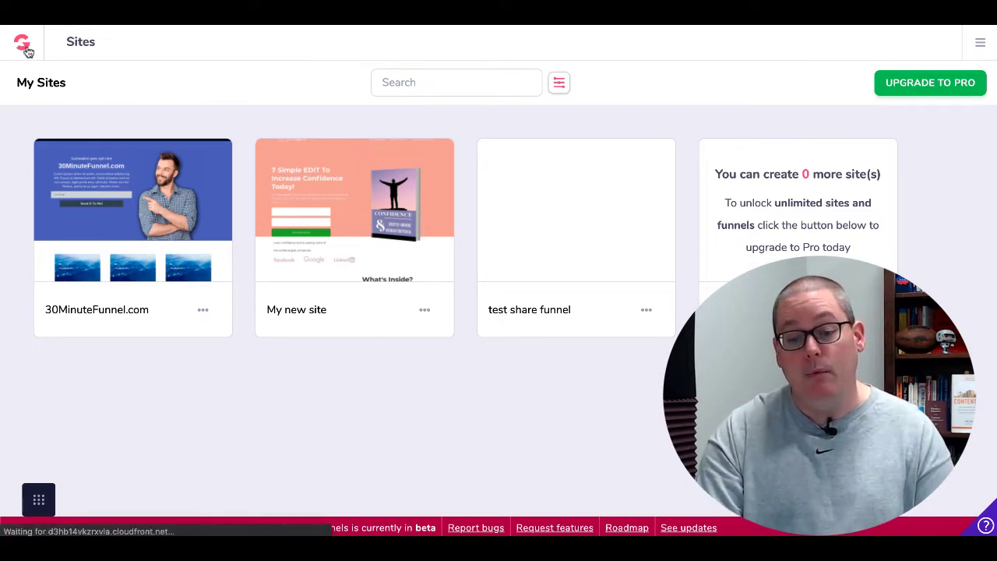
pyautogui.click(22, 42)
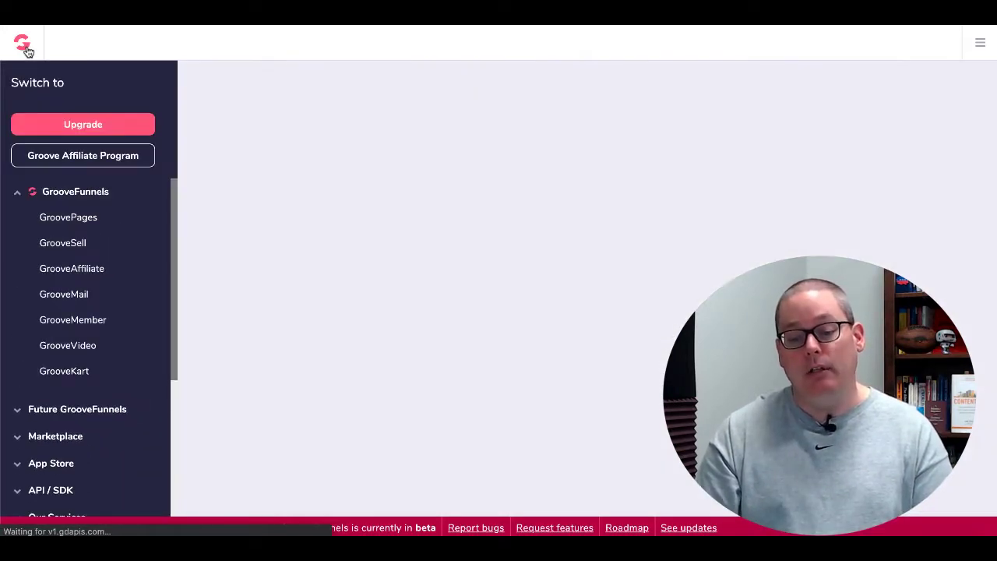
pyautogui.moveTo(72, 246)
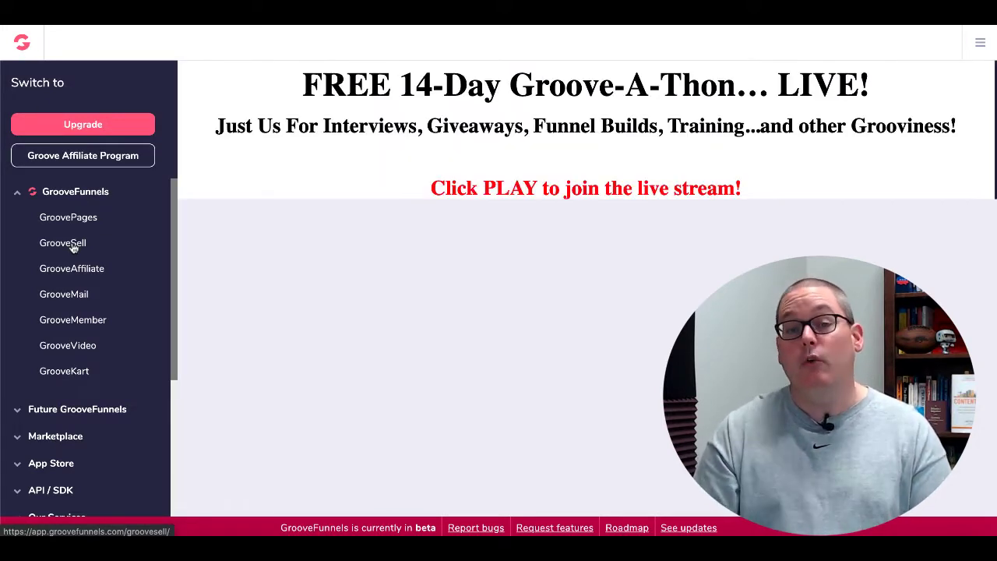
pyautogui.click(62, 243)
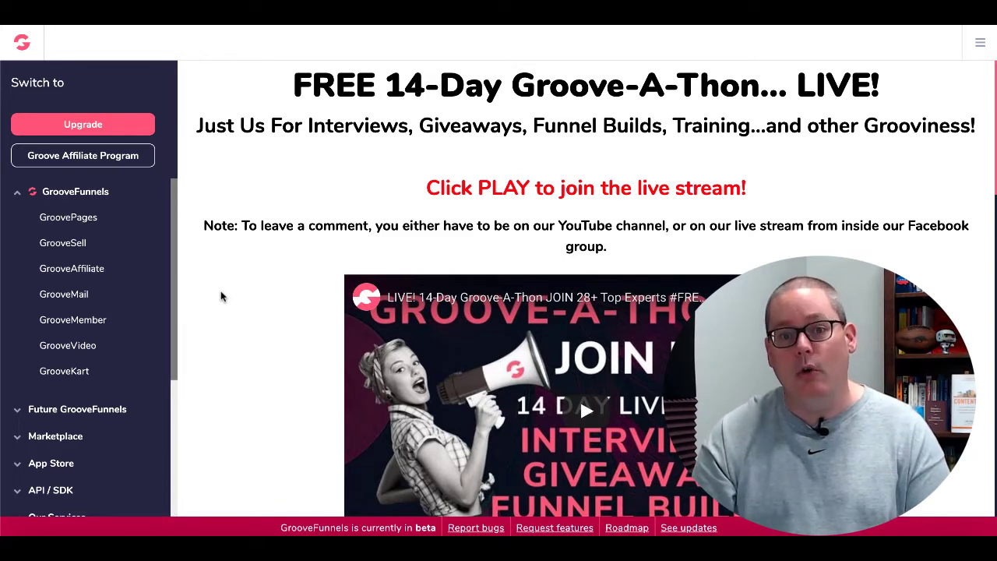
pyautogui.moveTo(76, 300)
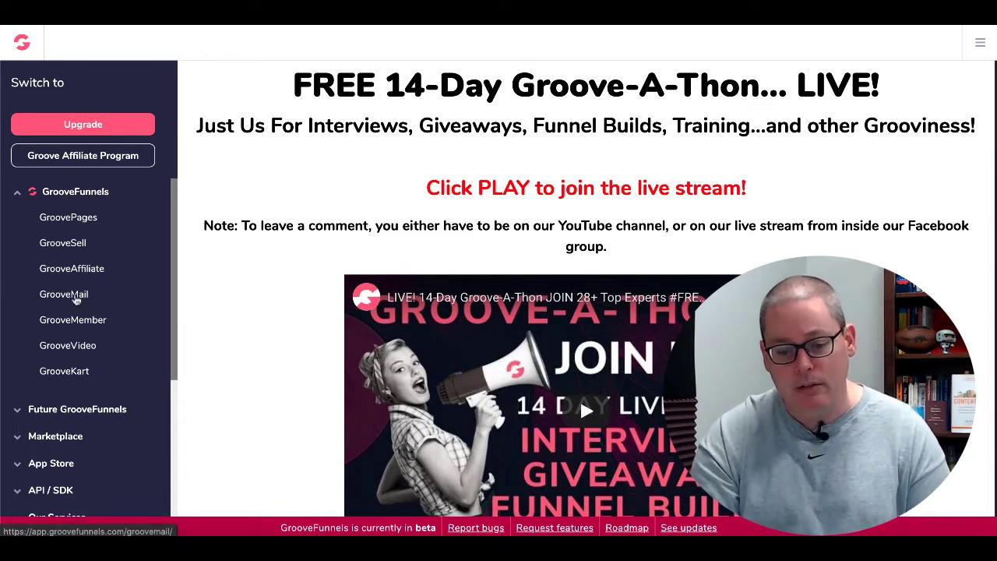
# - Open GrooveMail's Leads > Lists page showing New List with one active contact
pyautogui.click(64, 293)
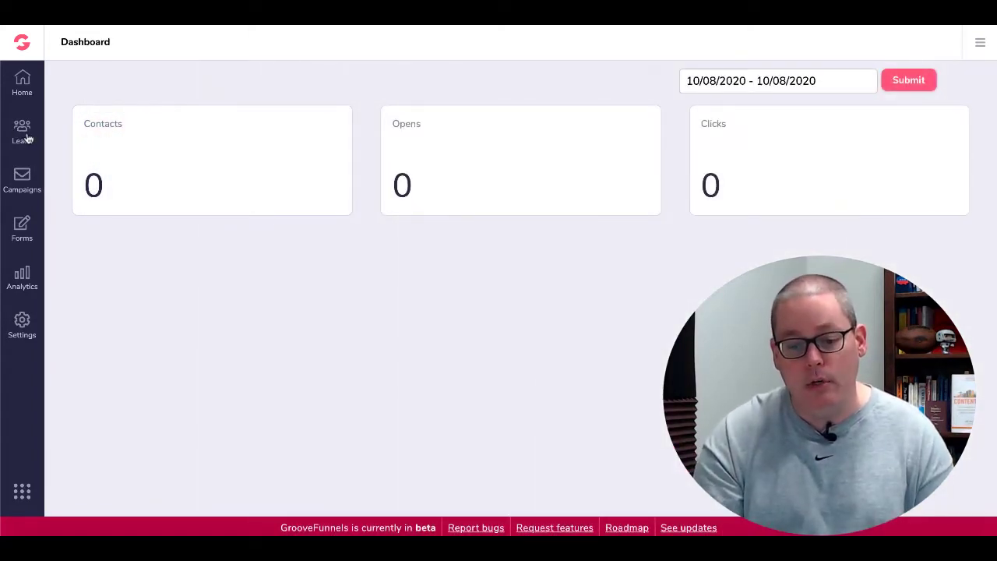
pyautogui.click(22, 131)
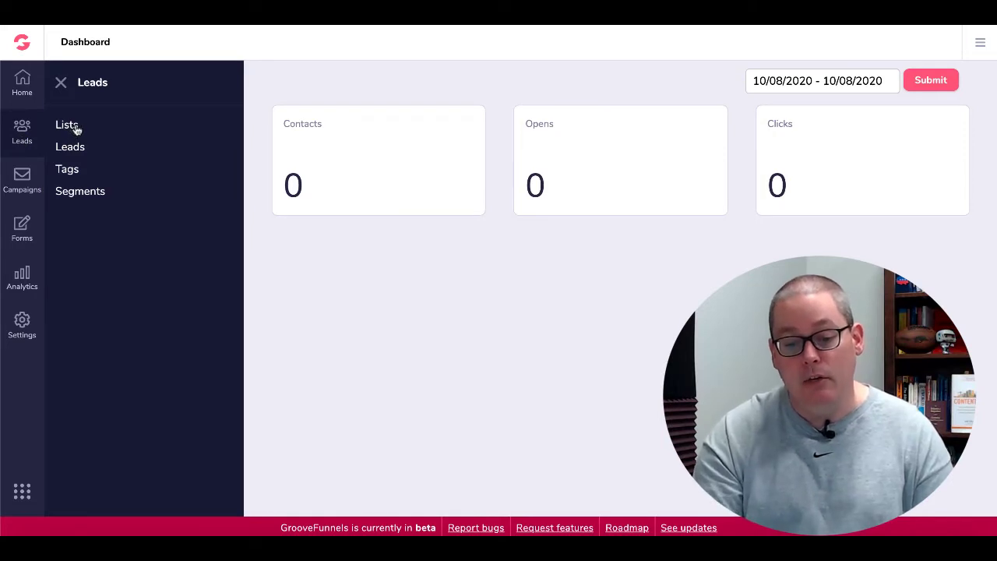
pyautogui.moveTo(71, 145)
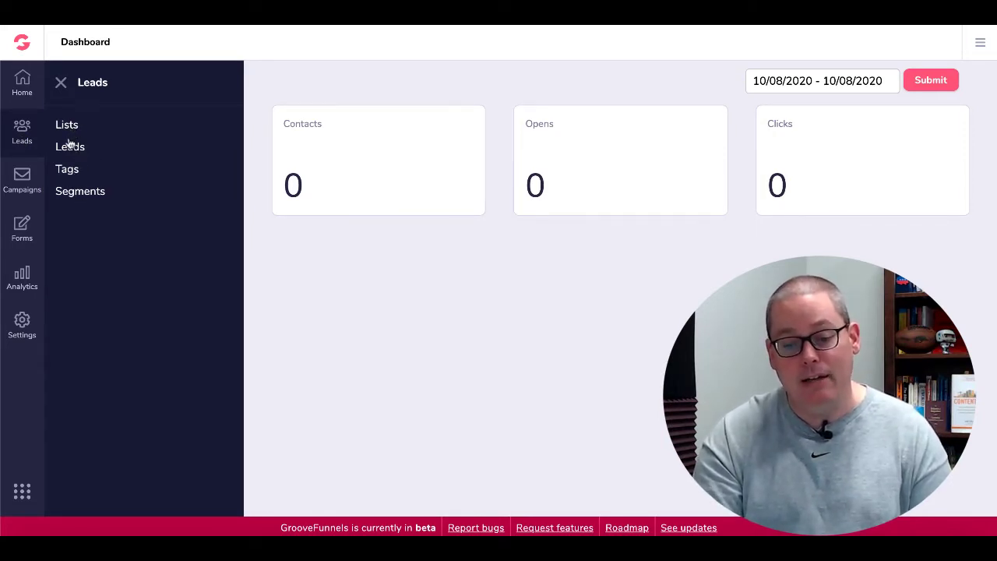
pyautogui.click(67, 124)
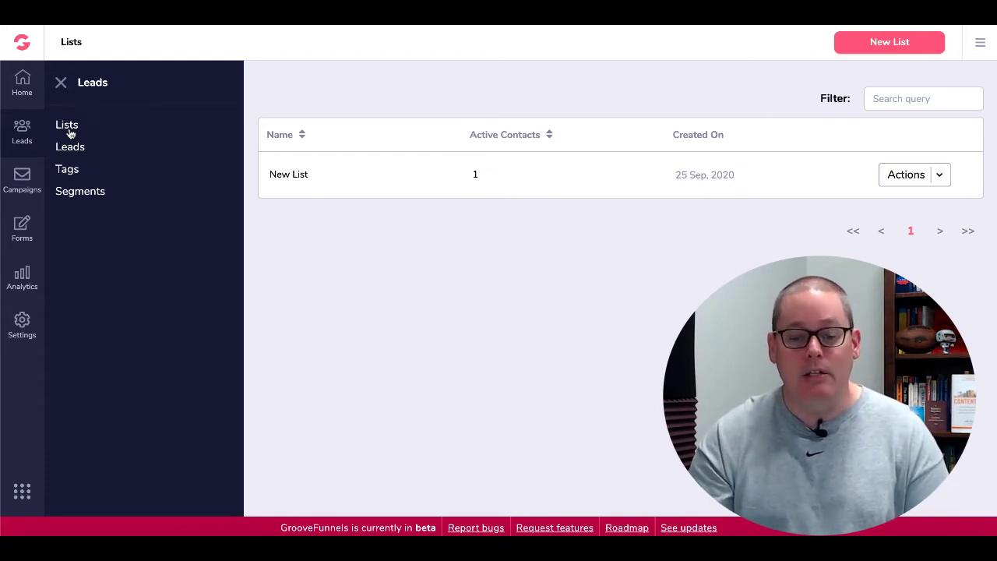
pyautogui.moveTo(21, 81)
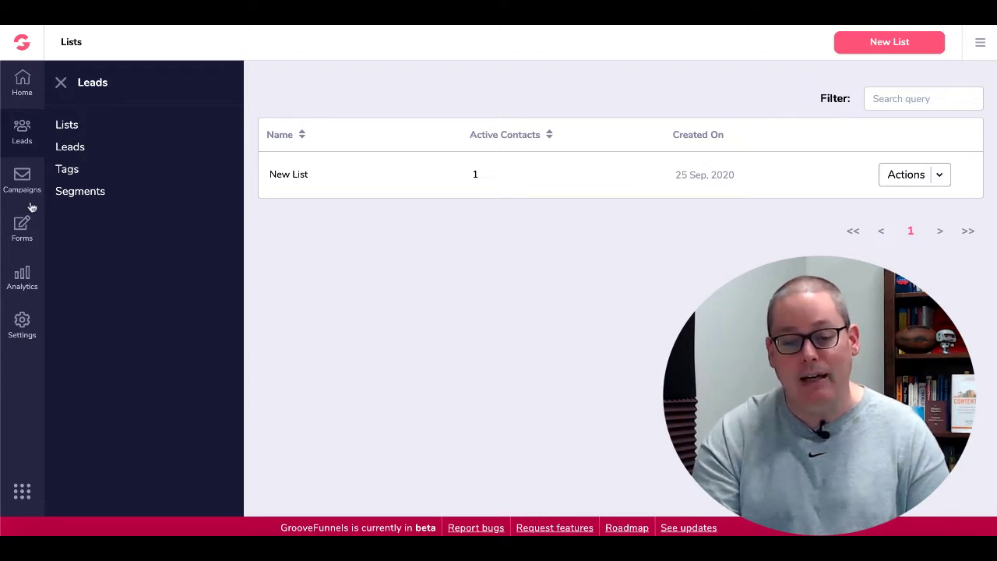
pyautogui.click(22, 180)
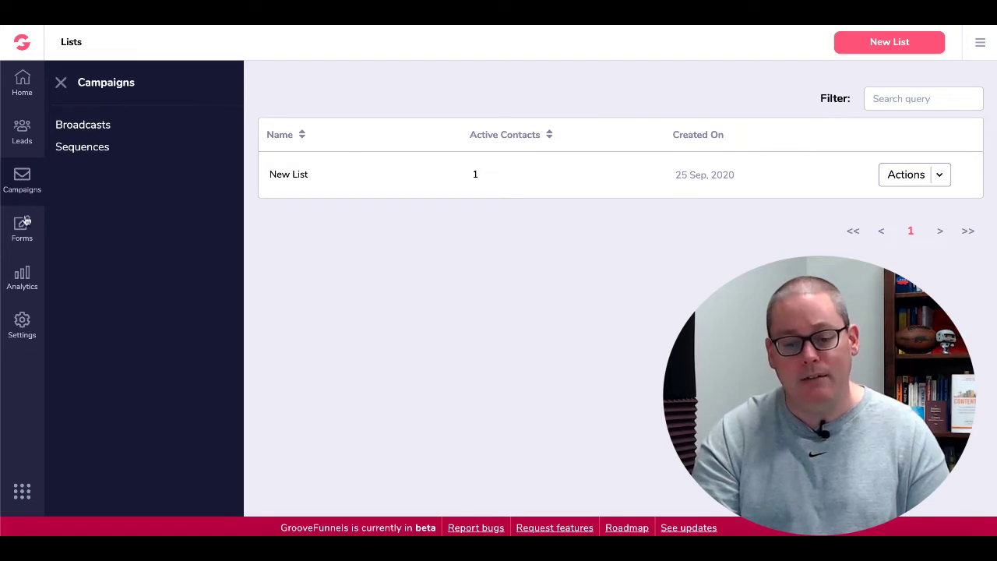
pyautogui.click(22, 225)
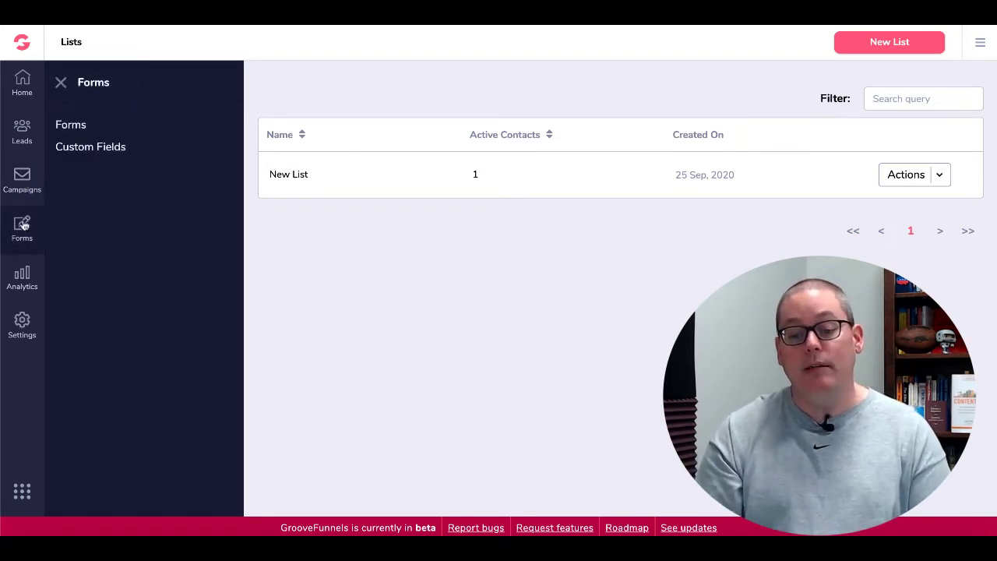
pyautogui.moveTo(24, 278)
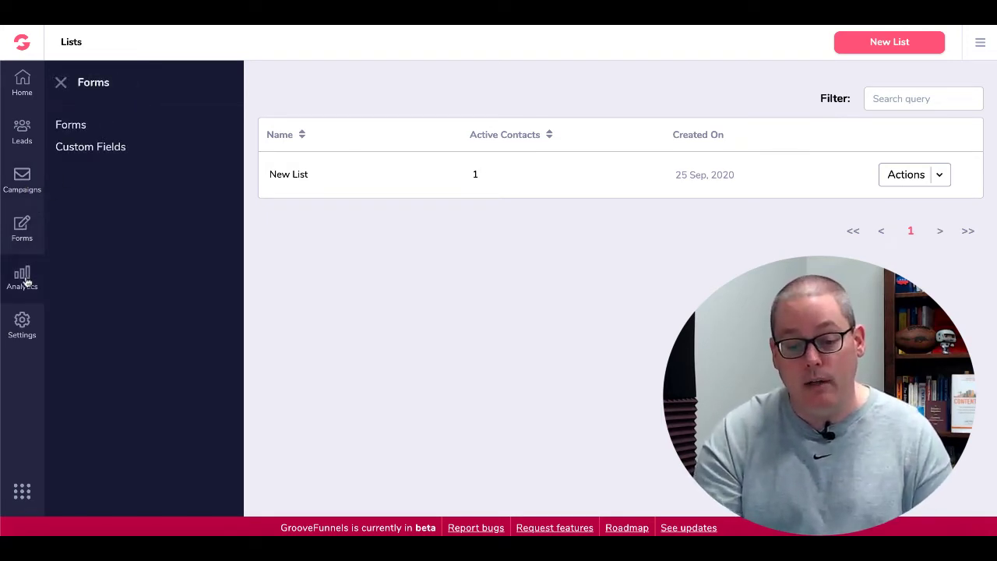
pyautogui.click(22, 277)
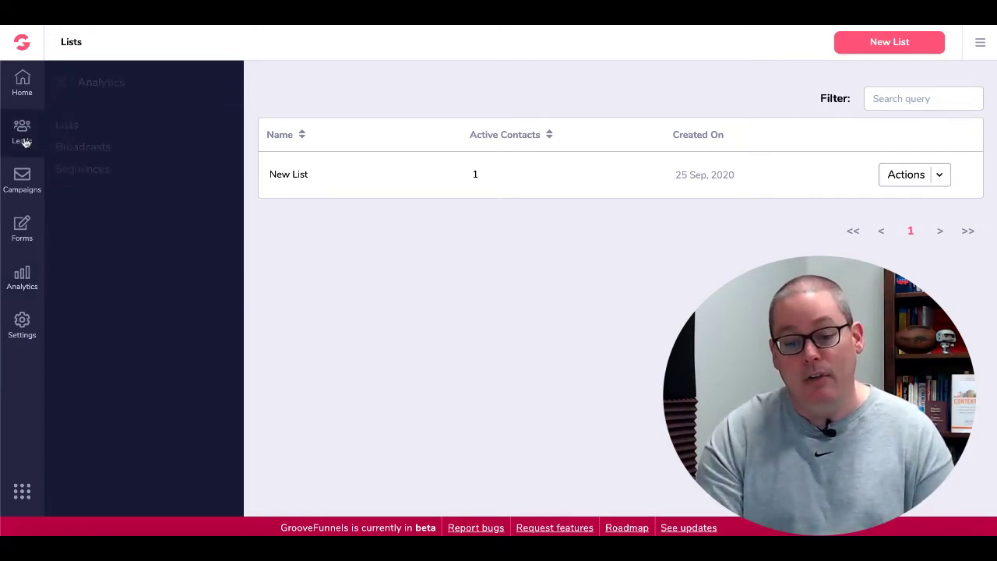
# - Expand Leads once more, then return to the GrooveFunnels dashboard via the Groove logo
pyautogui.click(22, 133)
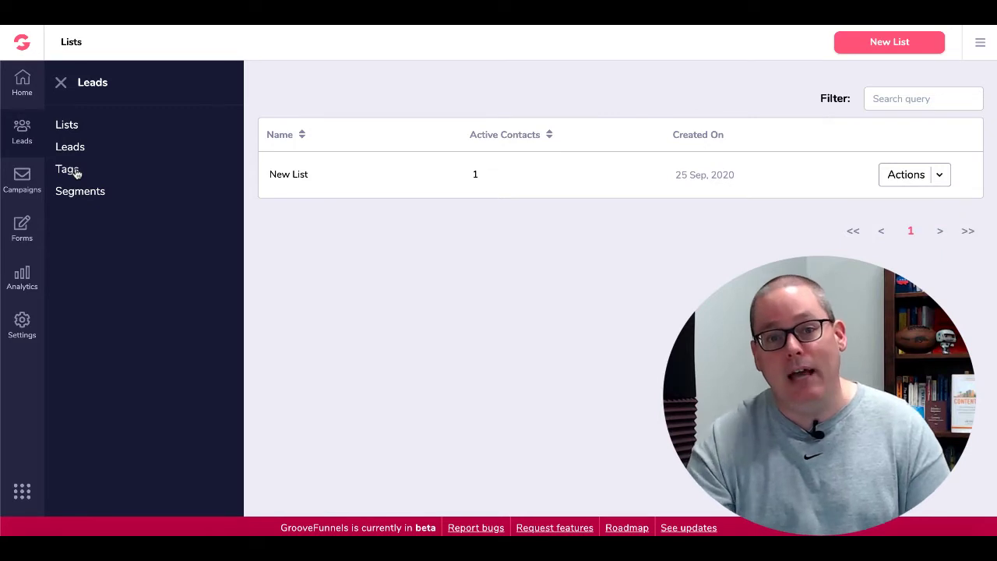
pyautogui.moveTo(97, 137)
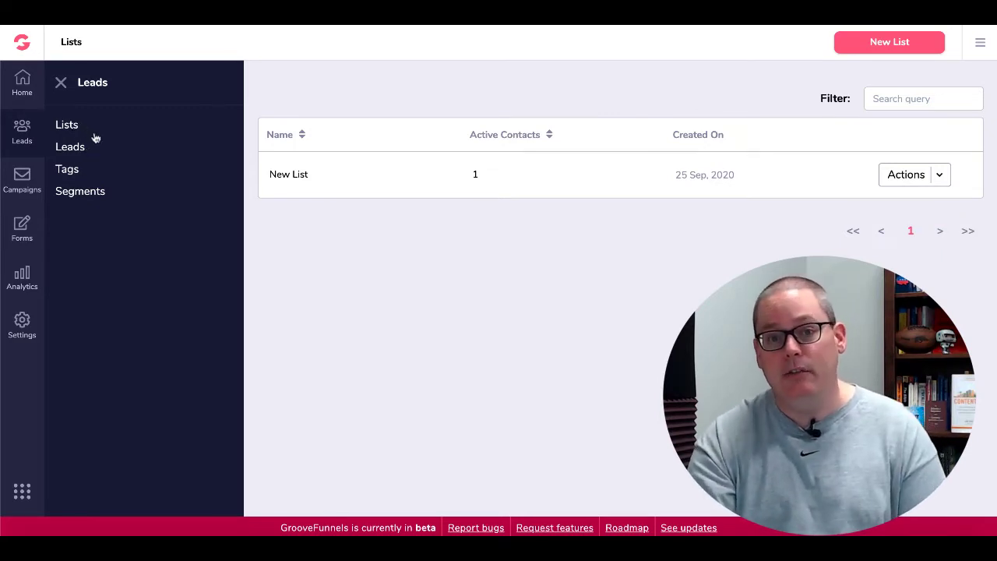
pyautogui.click(22, 41)
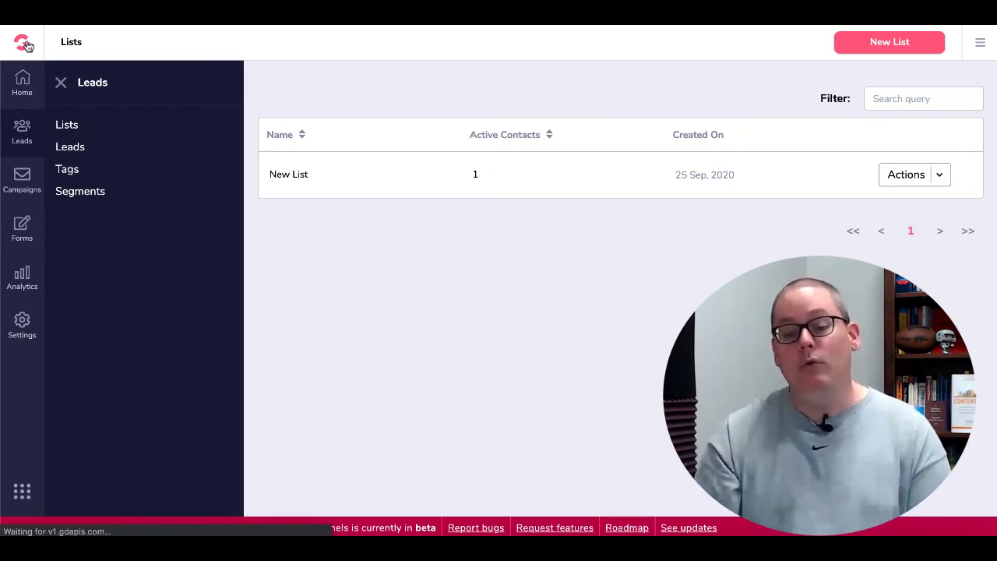
pyautogui.click(22, 38)
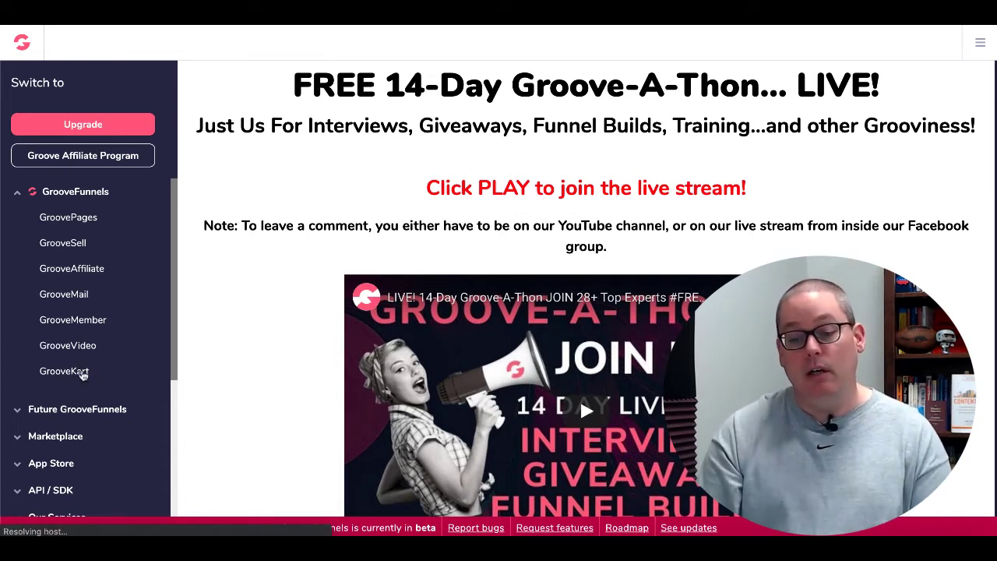
# - Open GrooveKart's store manager with no stores and start Add New Store
pyautogui.click(64, 371)
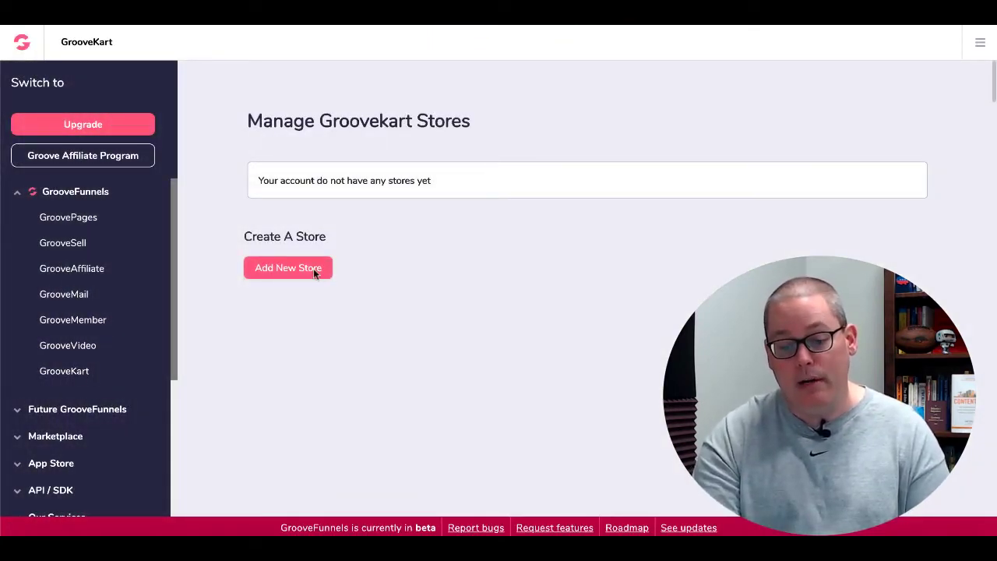
pyautogui.click(286, 268)
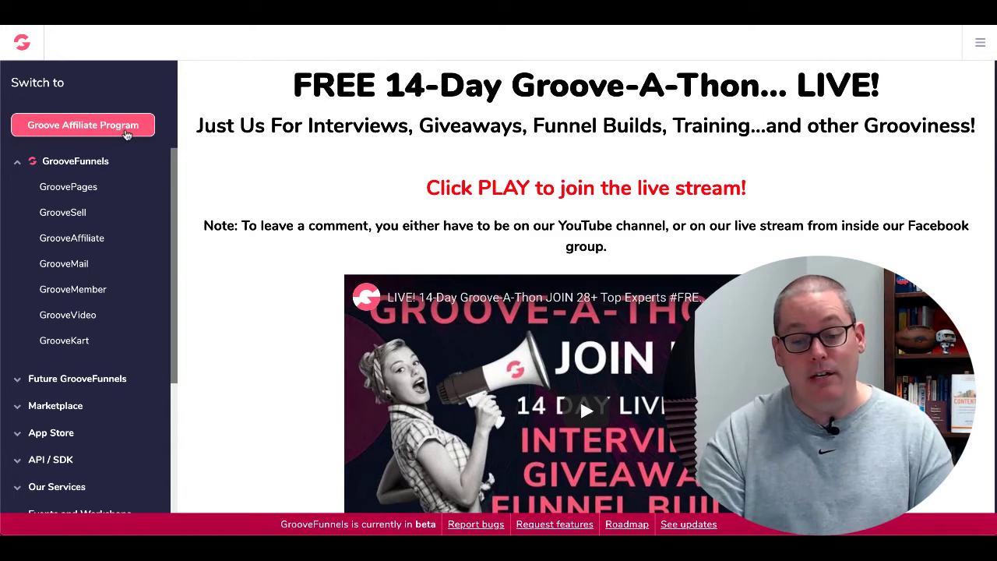
pyautogui.moveTo(90, 191)
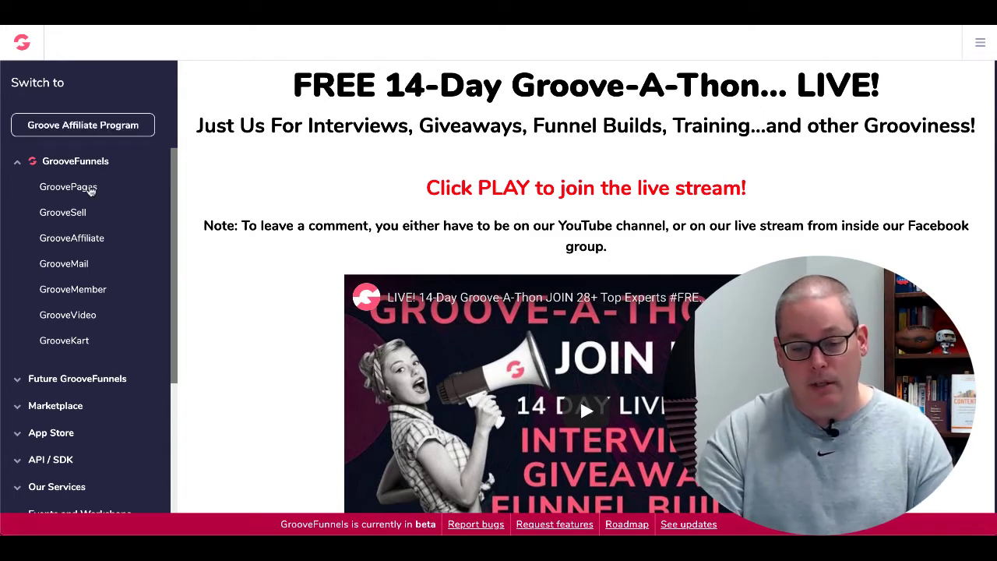
pyautogui.click(69, 187)
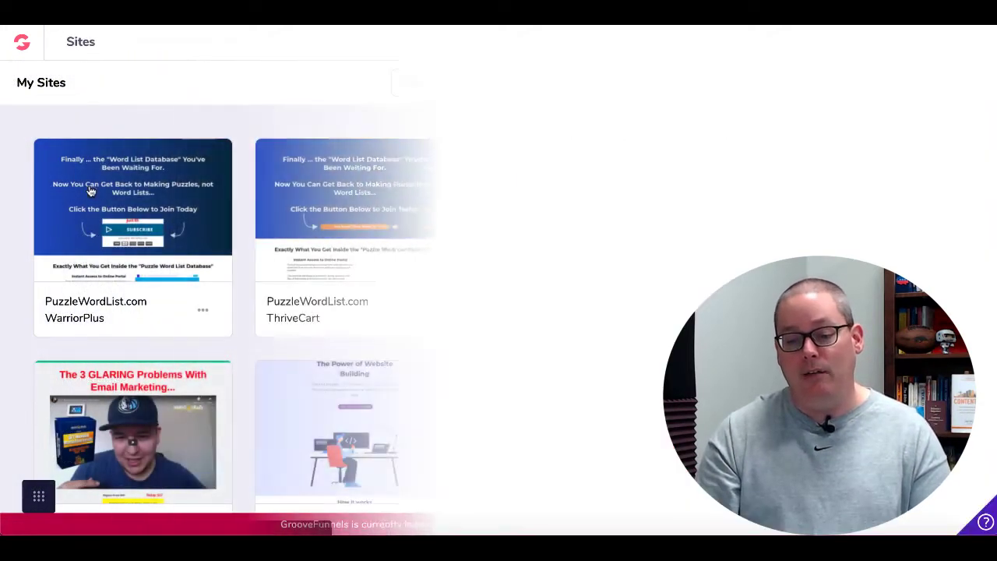
pyautogui.scroll(-3)
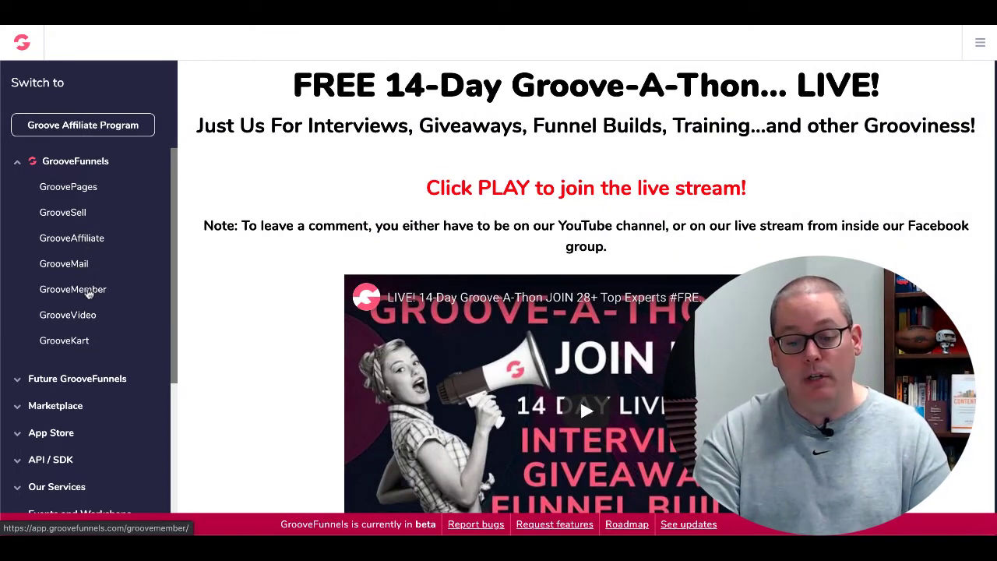
# - Open GrooveMember's Memberships list with one test membership, then the Switch To sidebar
pyautogui.click(72, 288)
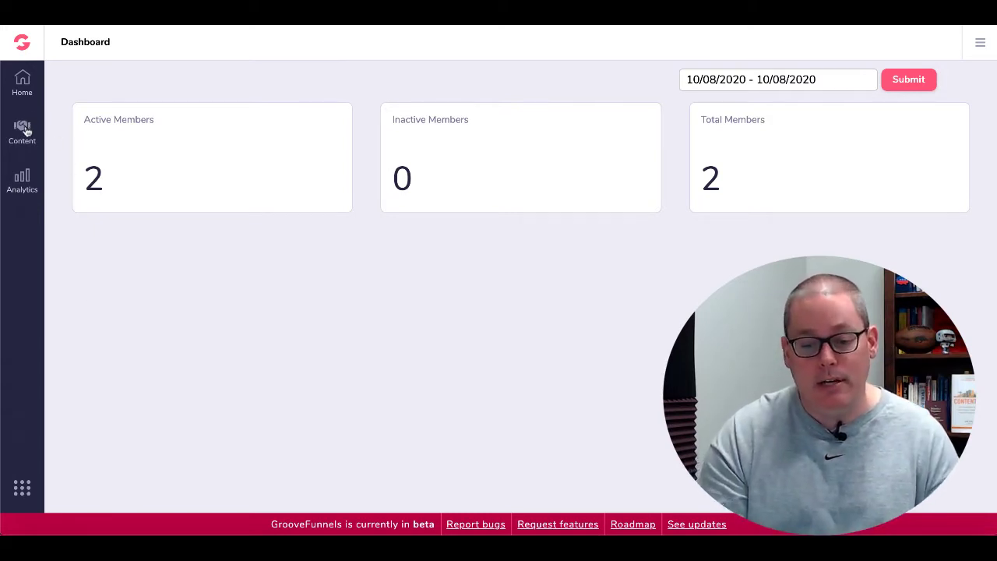
pyautogui.moveTo(31, 141)
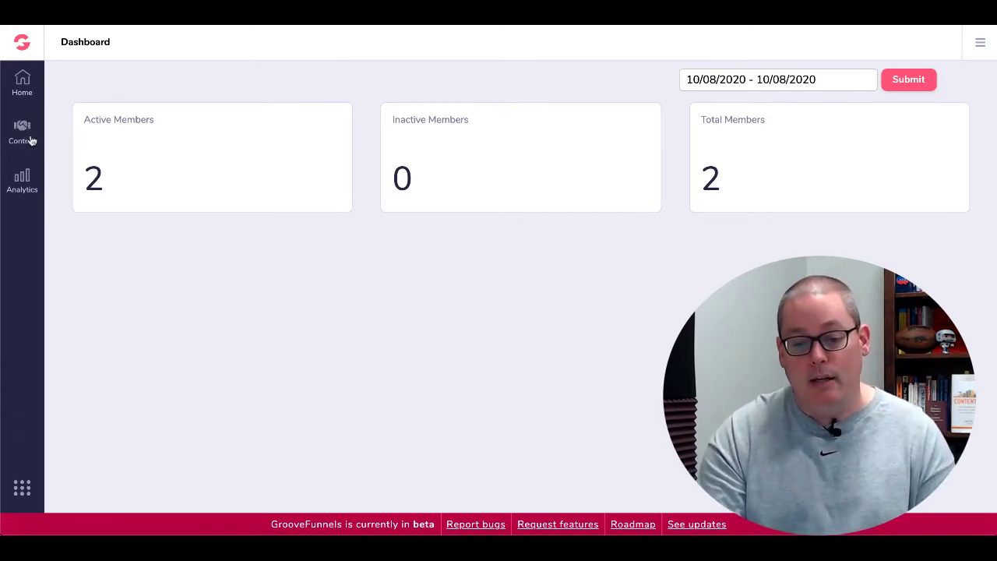
pyautogui.click(22, 130)
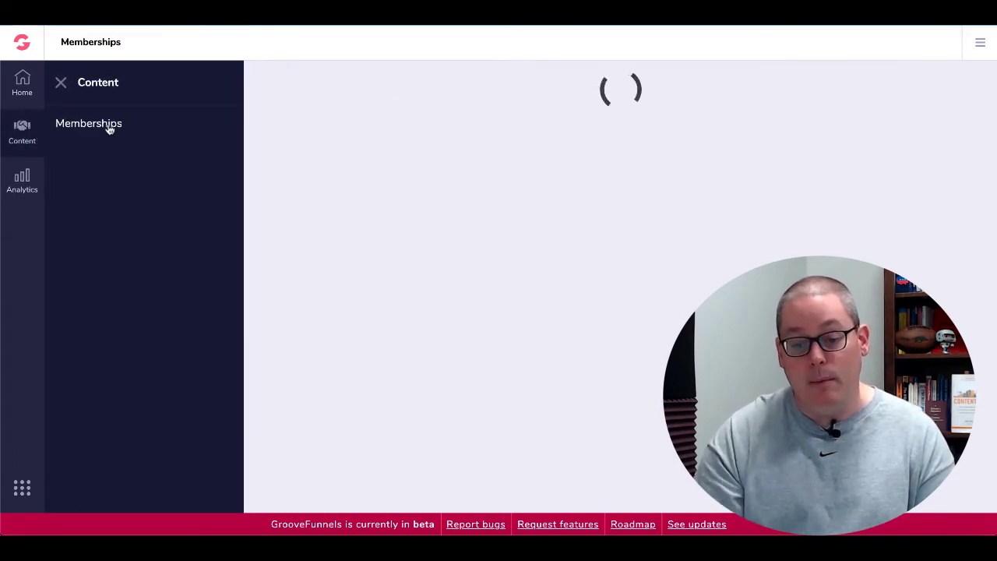
pyautogui.moveTo(115, 140)
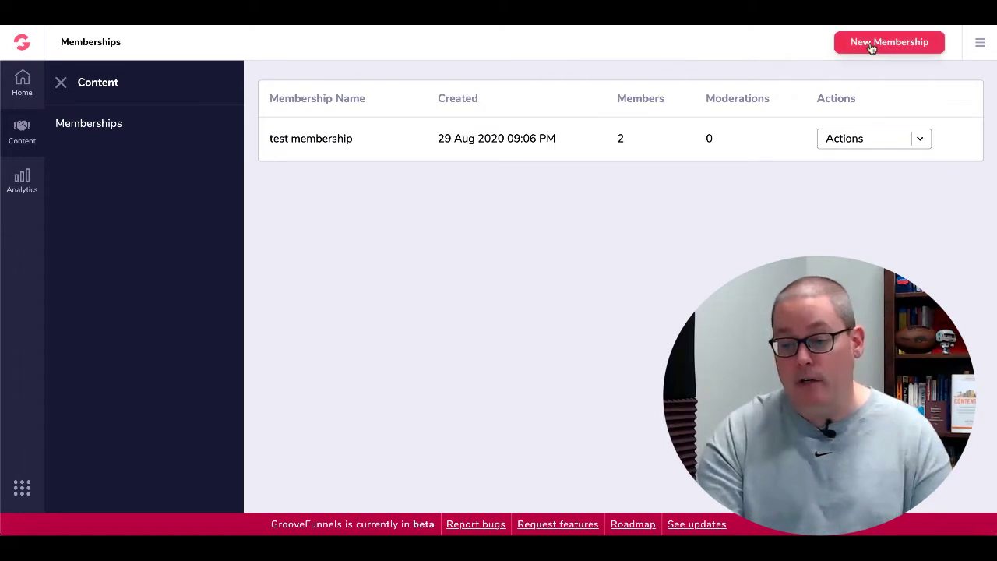
pyautogui.click(888, 42)
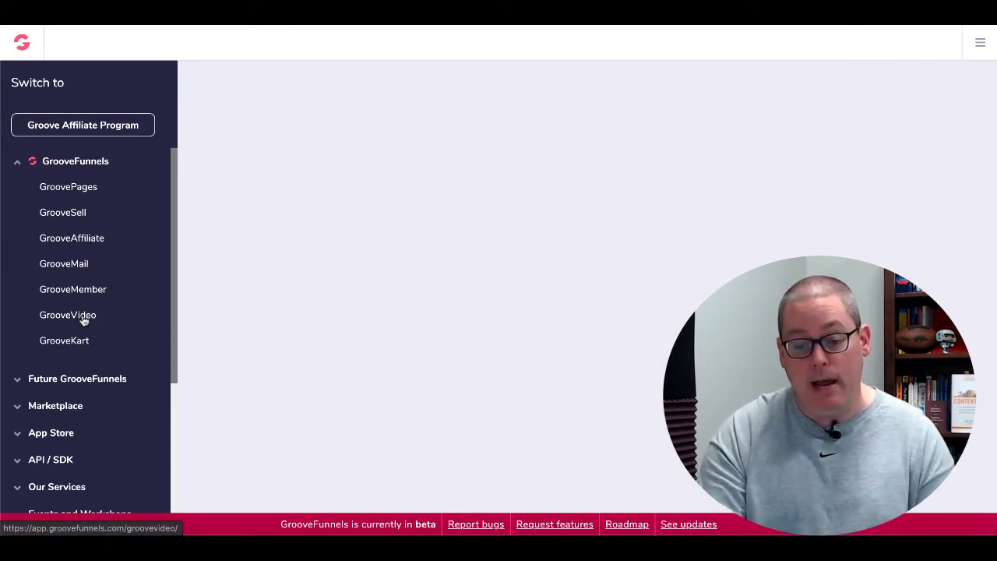
# - Open GrooveVideo's Library showing the single test video
pyautogui.click(68, 314)
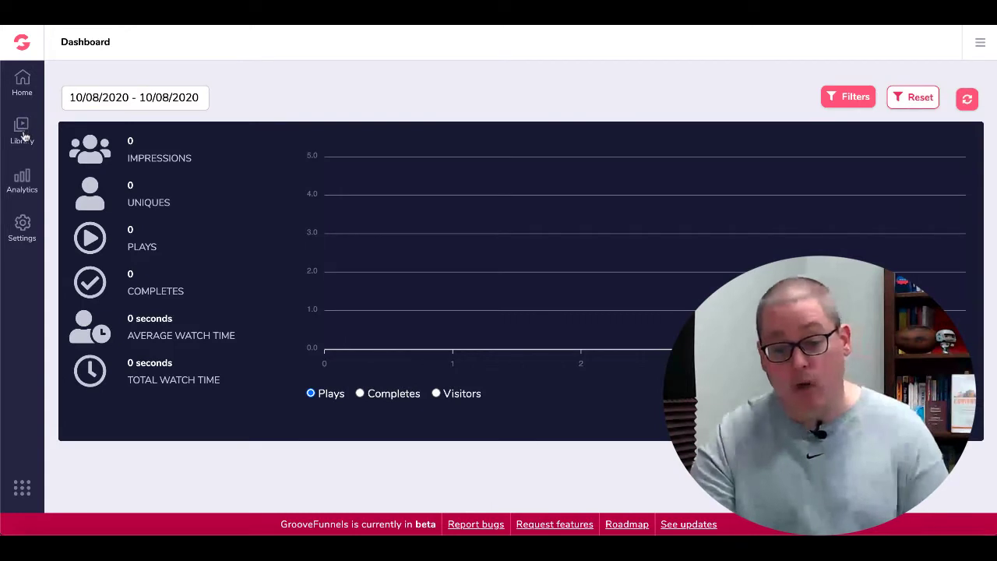
pyautogui.click(22, 128)
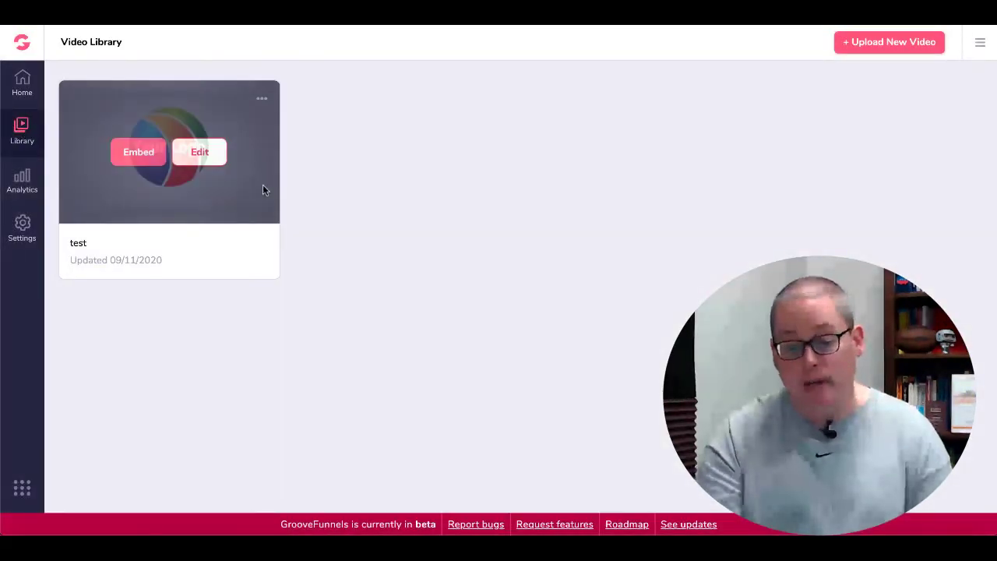
pyautogui.moveTo(166, 299)
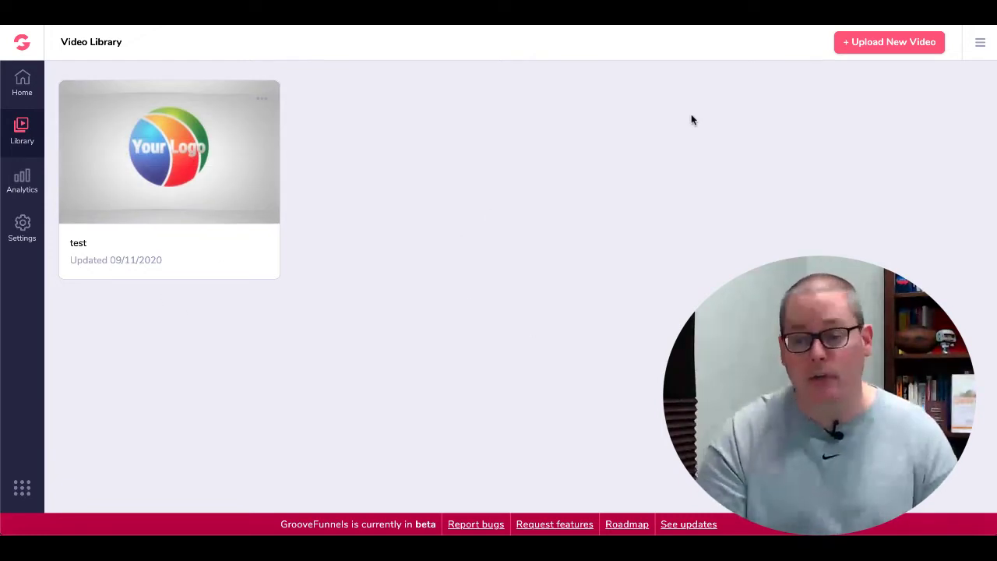
pyautogui.moveTo(518, 221)
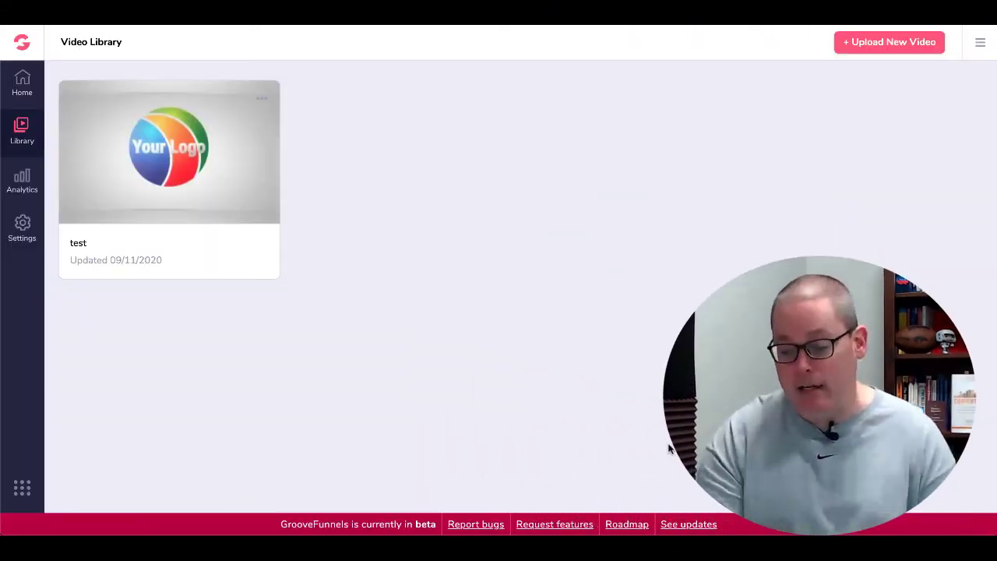
pyautogui.moveTo(617, 530)
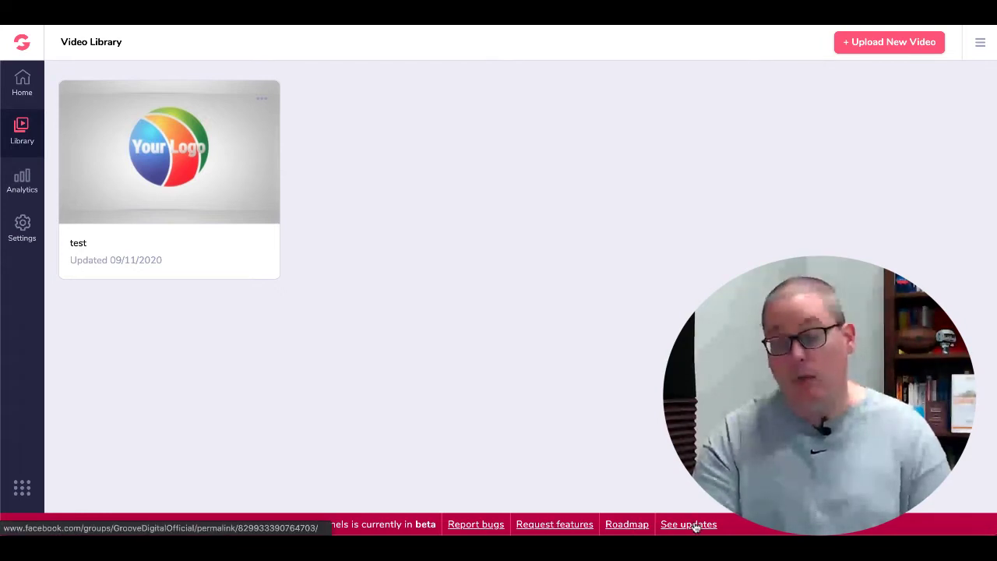
# - Open GrooveKart again, now listing one store with preview and back office
pyautogui.click(22, 37)
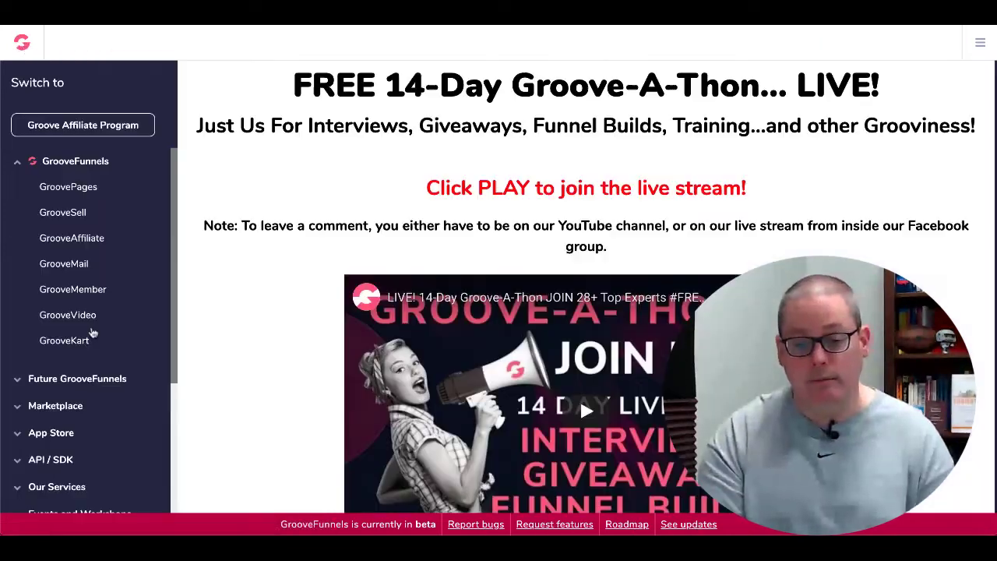
pyautogui.click(64, 340)
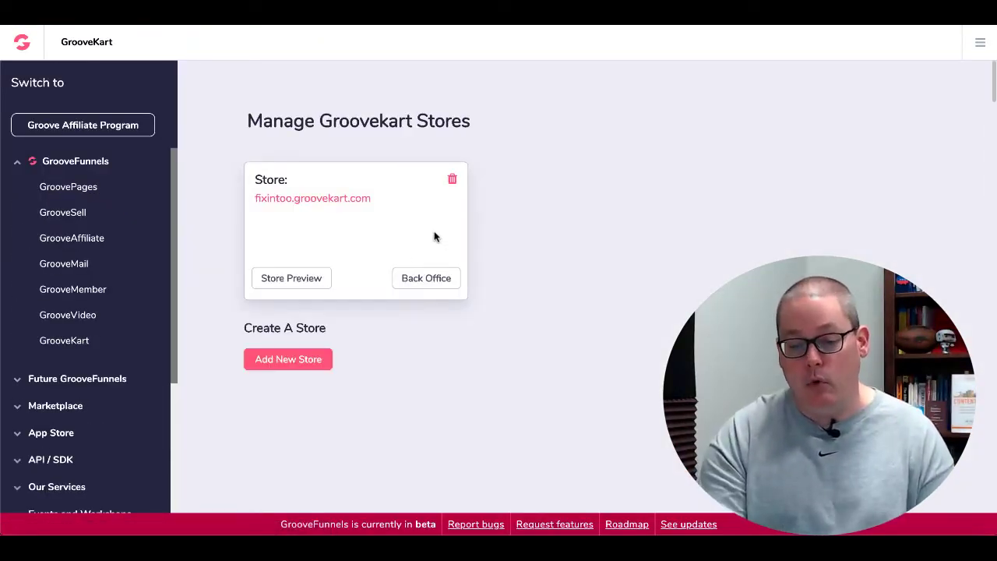
pyautogui.moveTo(287, 358)
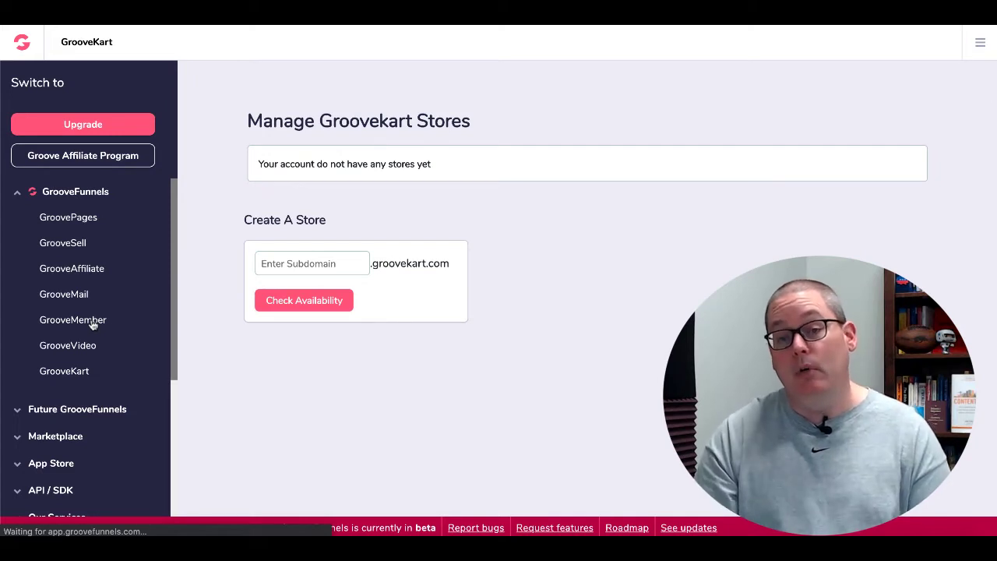
# - Open GrooveMember on the free account, showing only the upgrade-to-Pro prompt
pyautogui.click(71, 319)
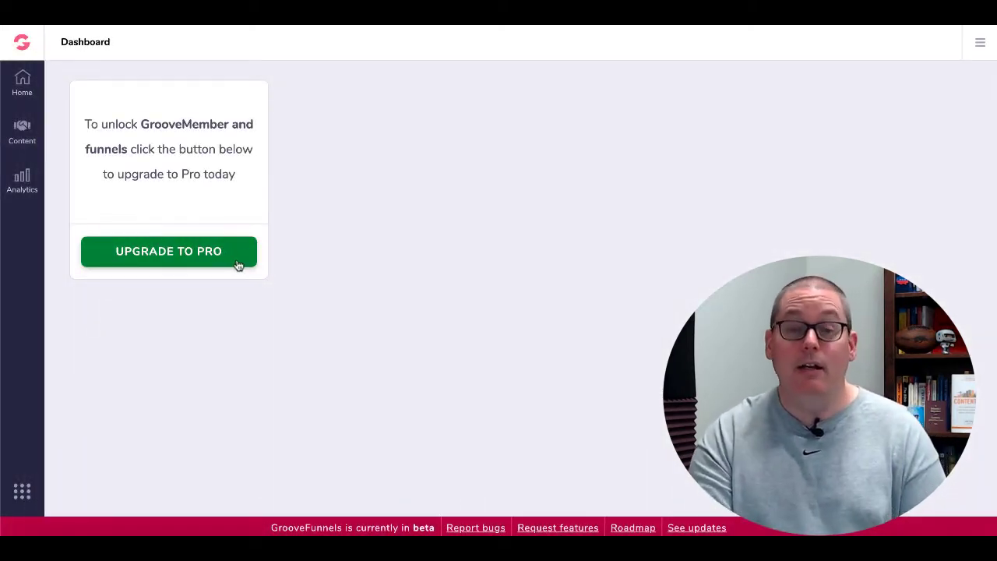
pyautogui.moveTo(229, 260)
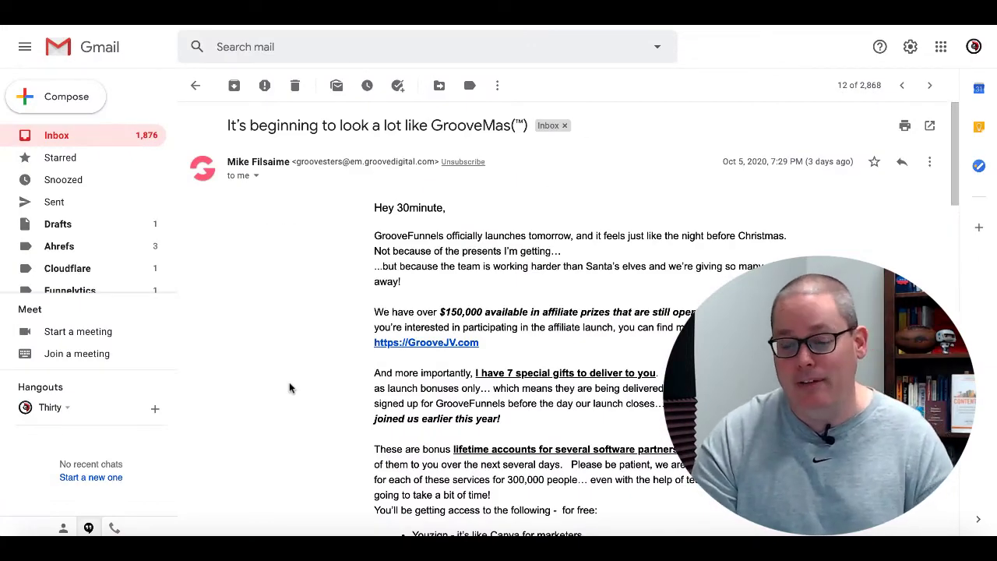
# - Scroll the Gmail inbox down to the Slingly, 22apps, Chatmatic and Youzign signup emails
pyautogui.scroll(-3)
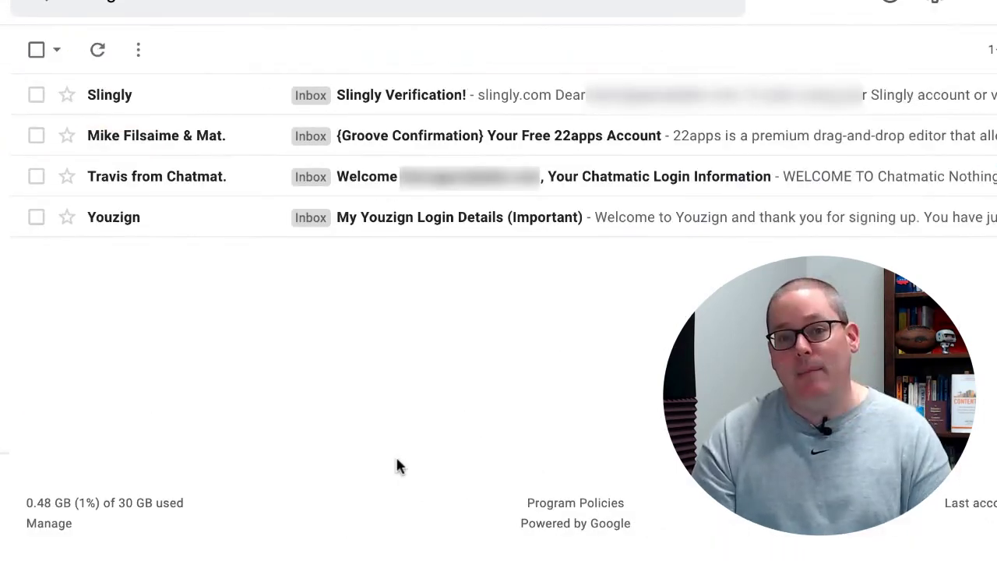
pyautogui.moveTo(384, 142)
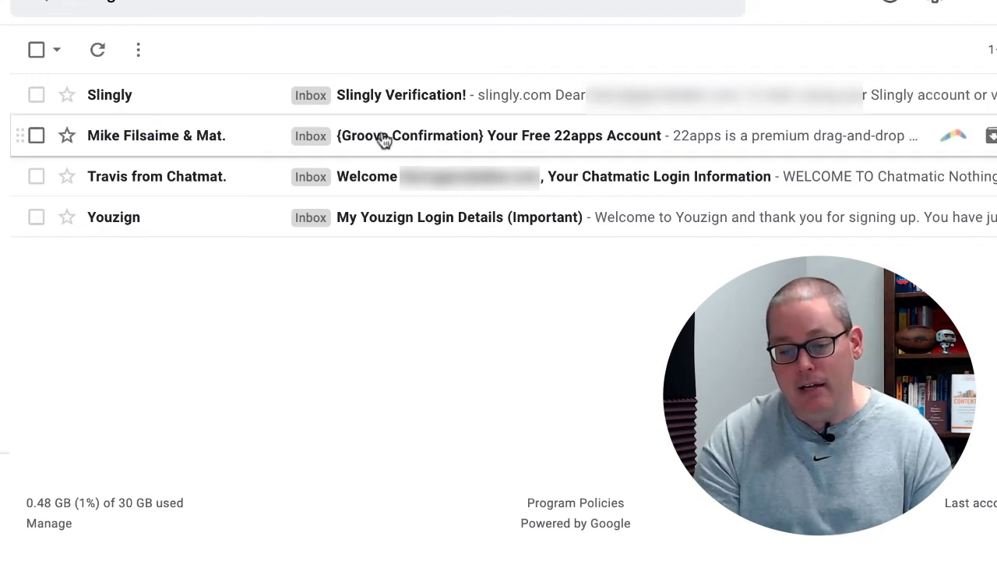
pyautogui.moveTo(600, 146)
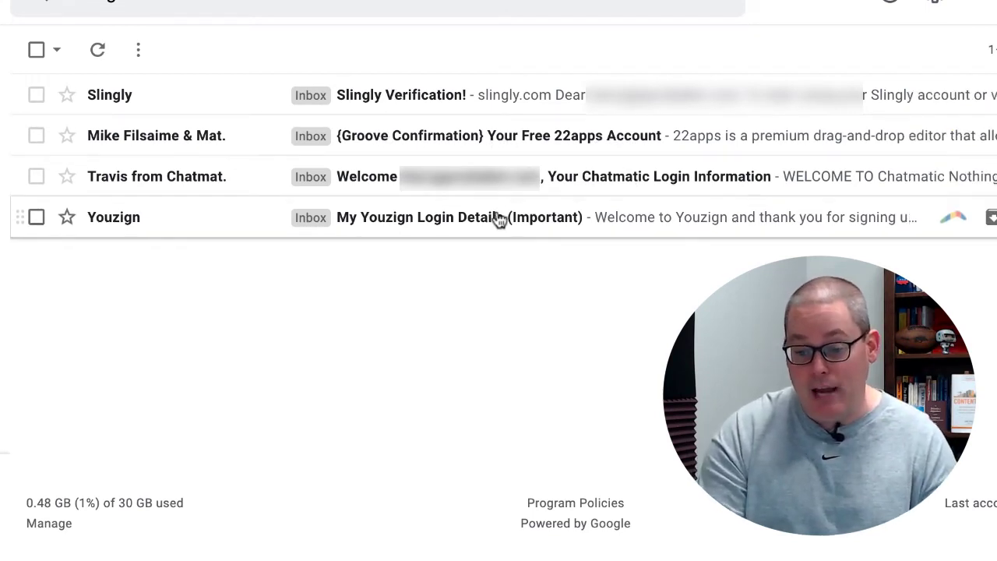
pyautogui.moveTo(402, 287)
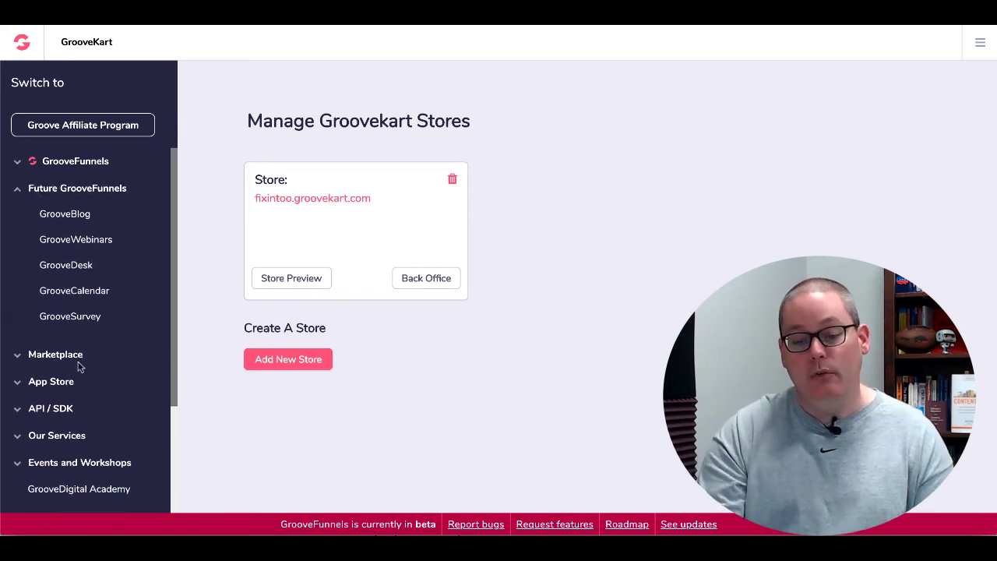
pyautogui.moveTo(84, 271)
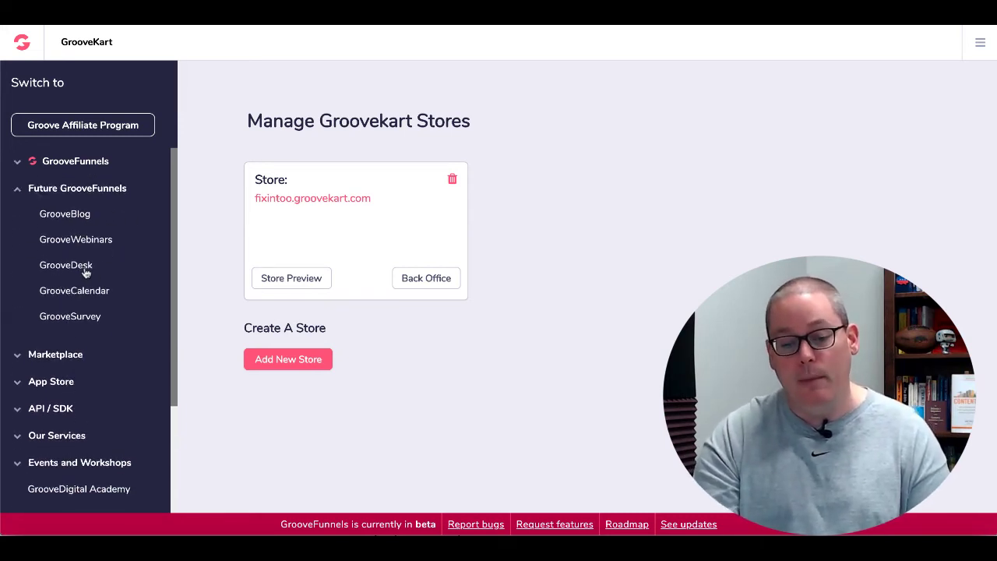